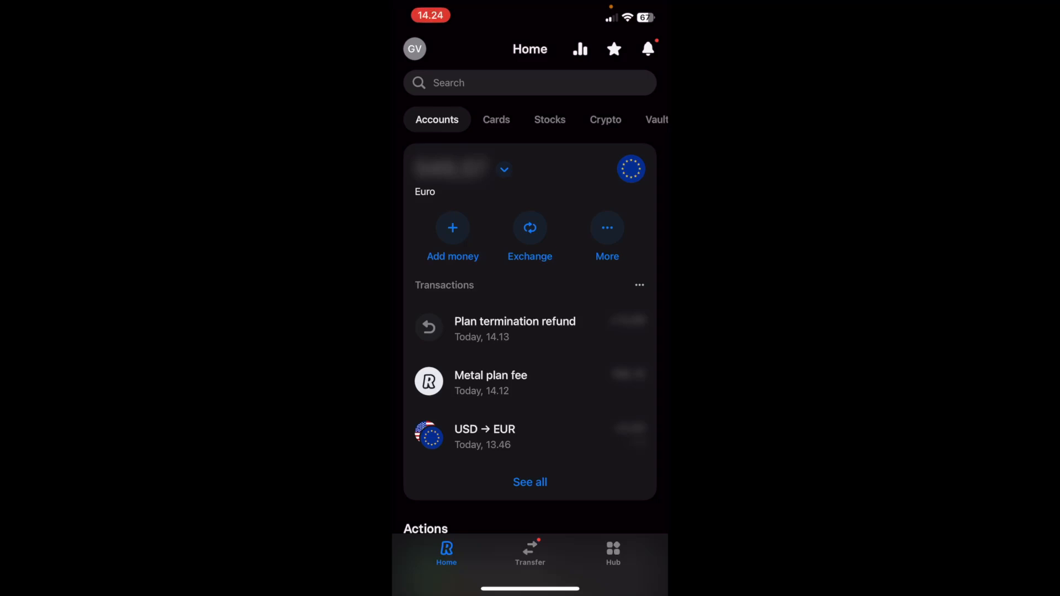
# View the personal profile page with account details and the Standard plan
pyautogui.click(415, 47)
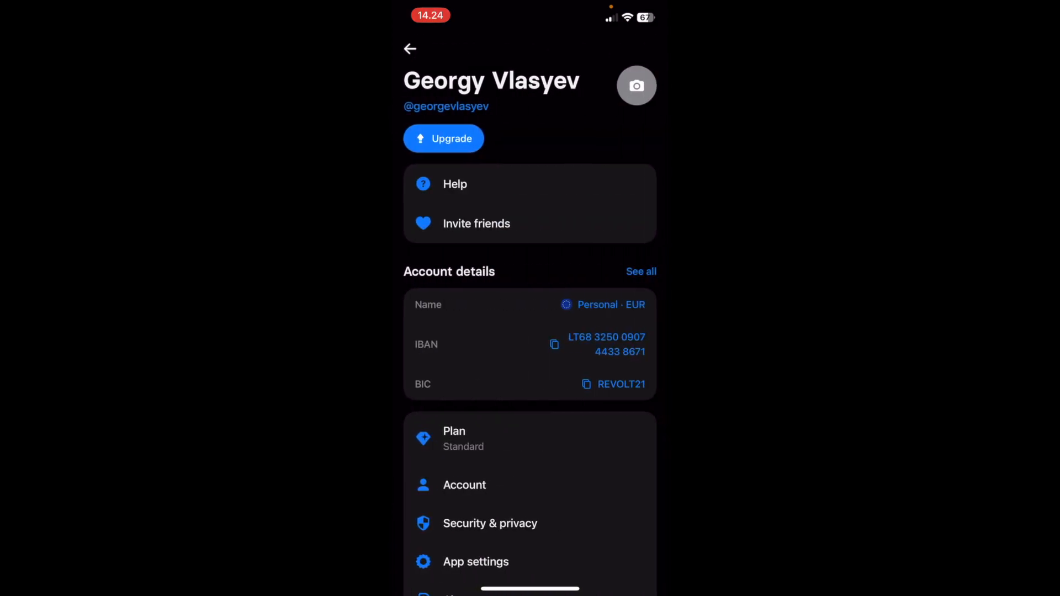
# Browse the Metal, Premium and Plus upgrade offers, ending on Metal at 13,99 €/month
pyautogui.click(444, 138)
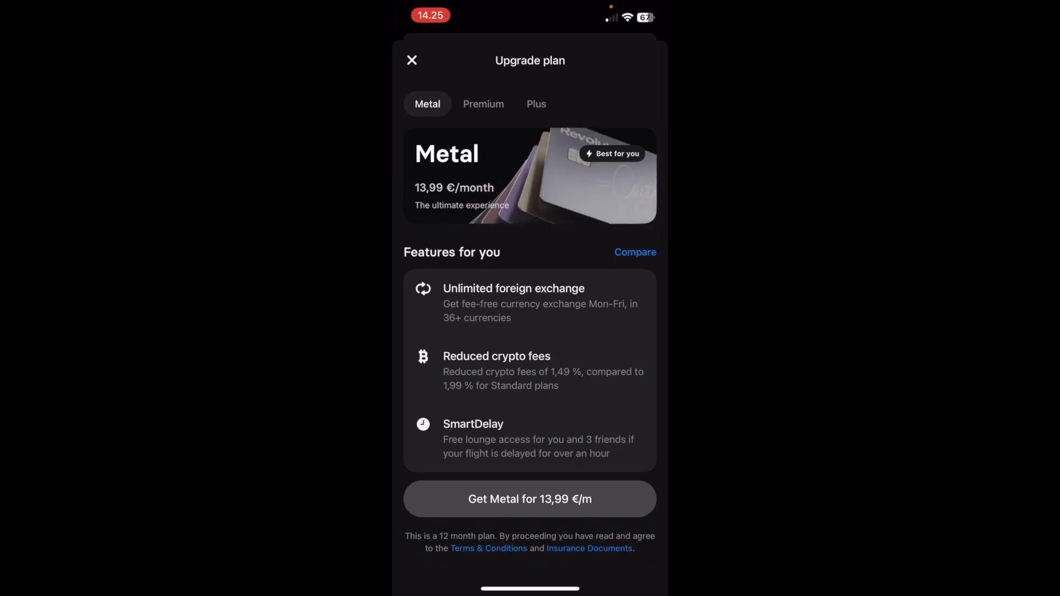
pyautogui.scroll(-3)
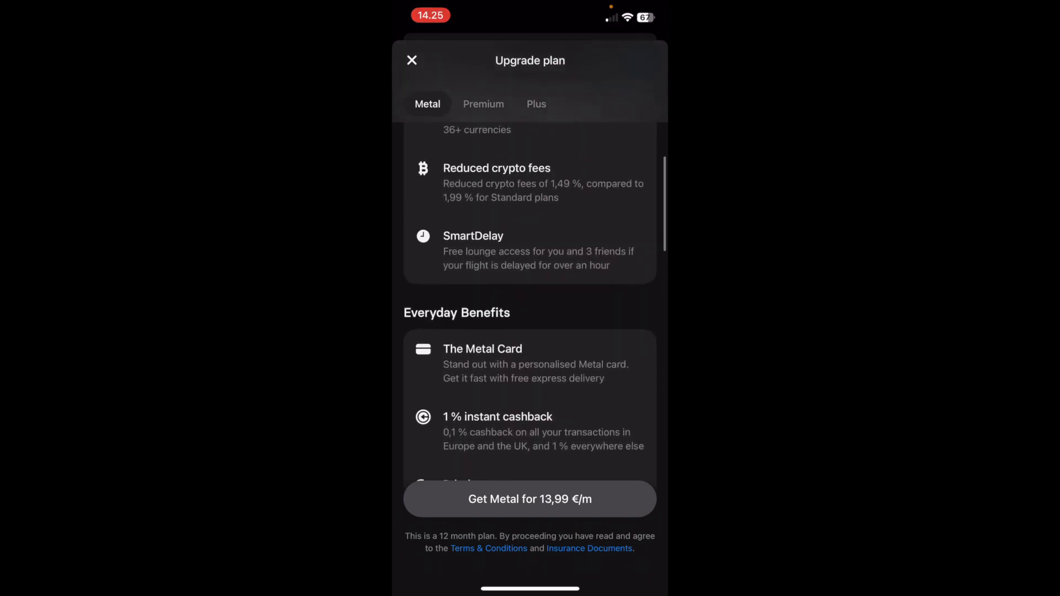
pyautogui.click(484, 104)
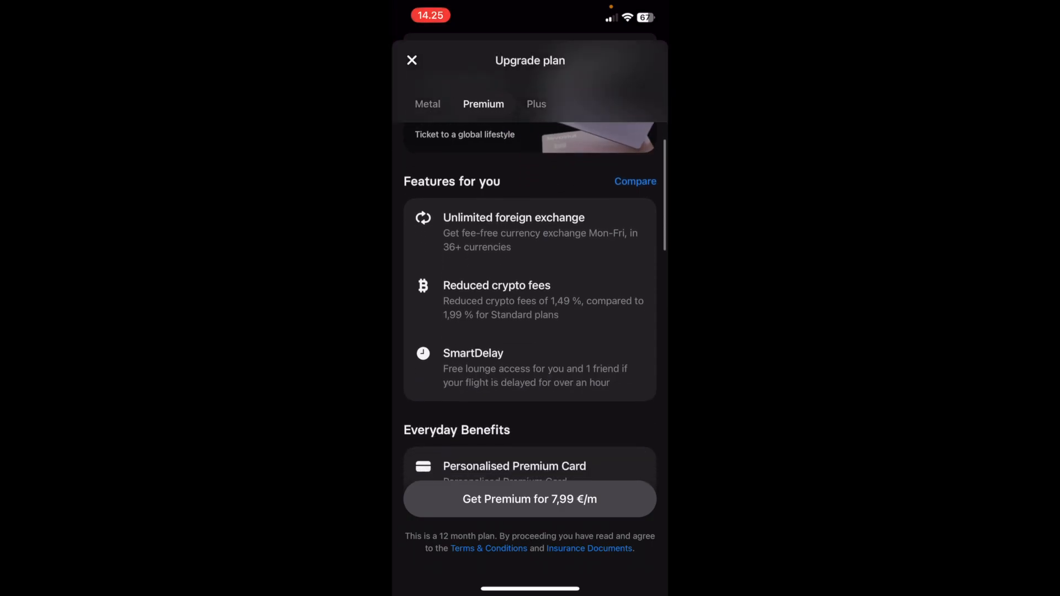
pyautogui.scroll(-3)
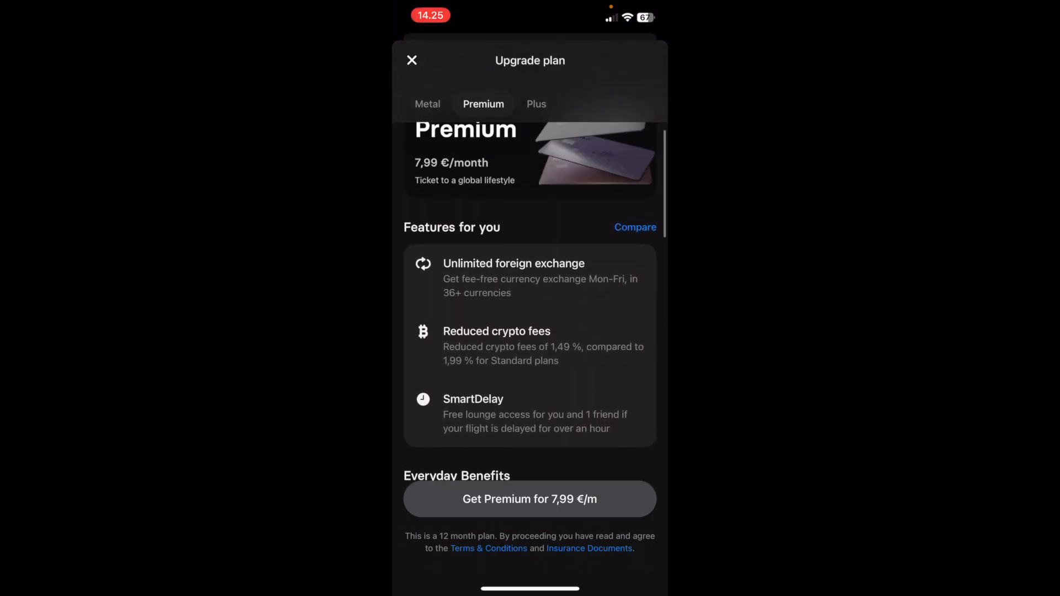
pyautogui.click(537, 104)
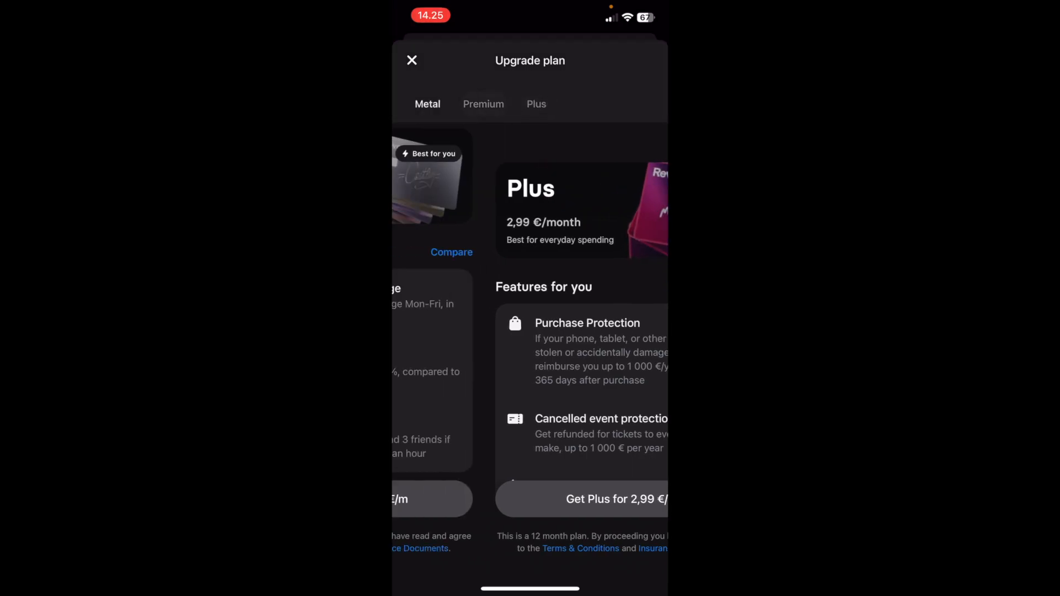
pyautogui.click(427, 104)
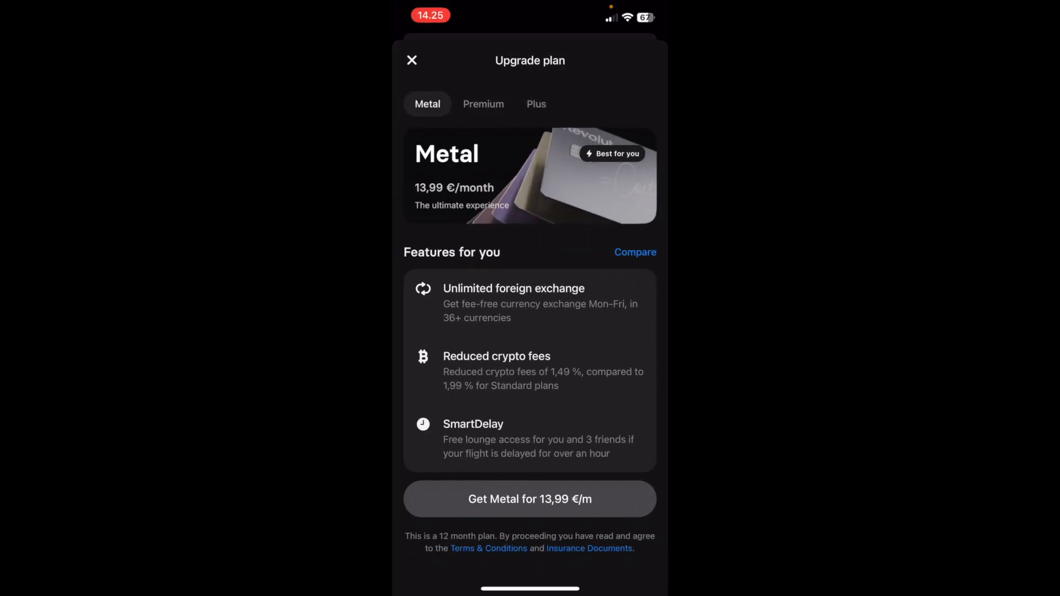